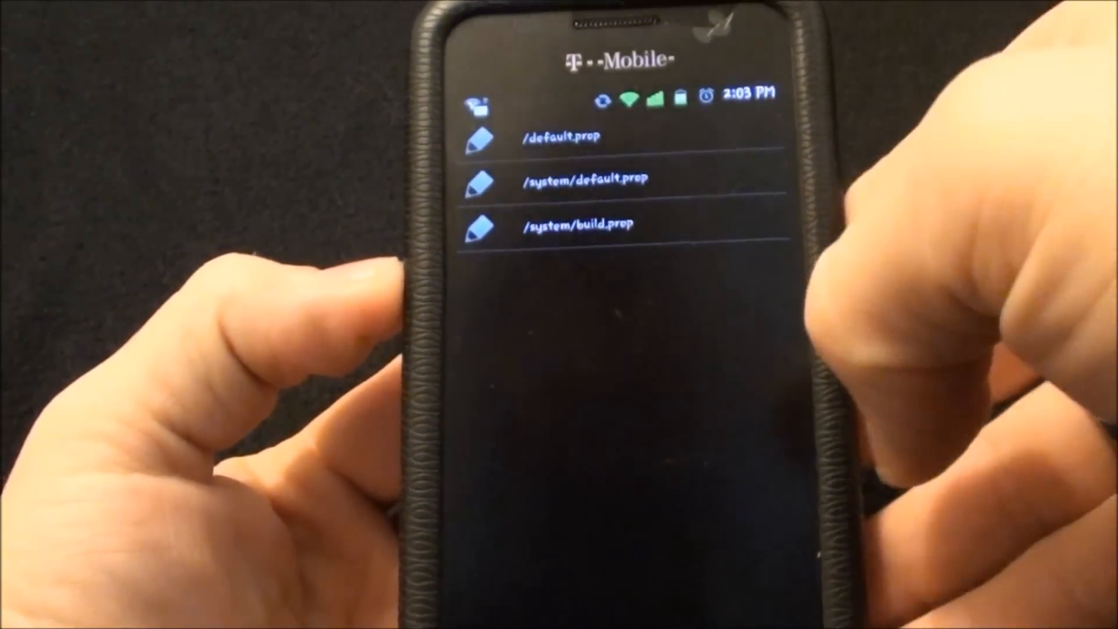
Open /system/build.prop from the file list to view its properties
click(578, 224)
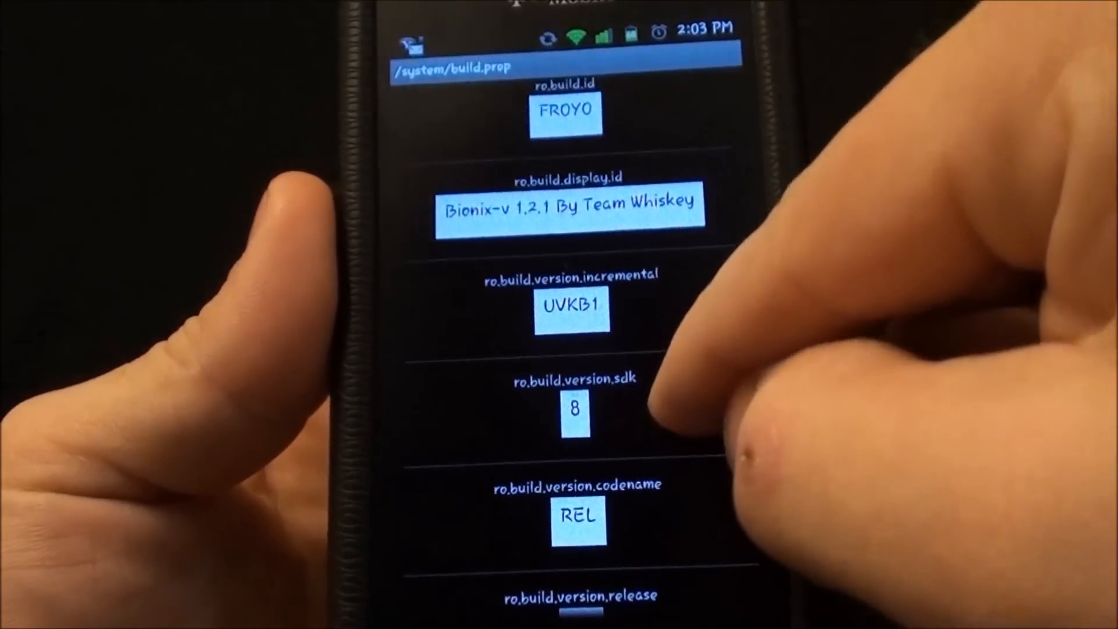
Scroll down to the product entries showing model GT-I9000, brand Samsung, name SGH-T959
scroll(down, 3)
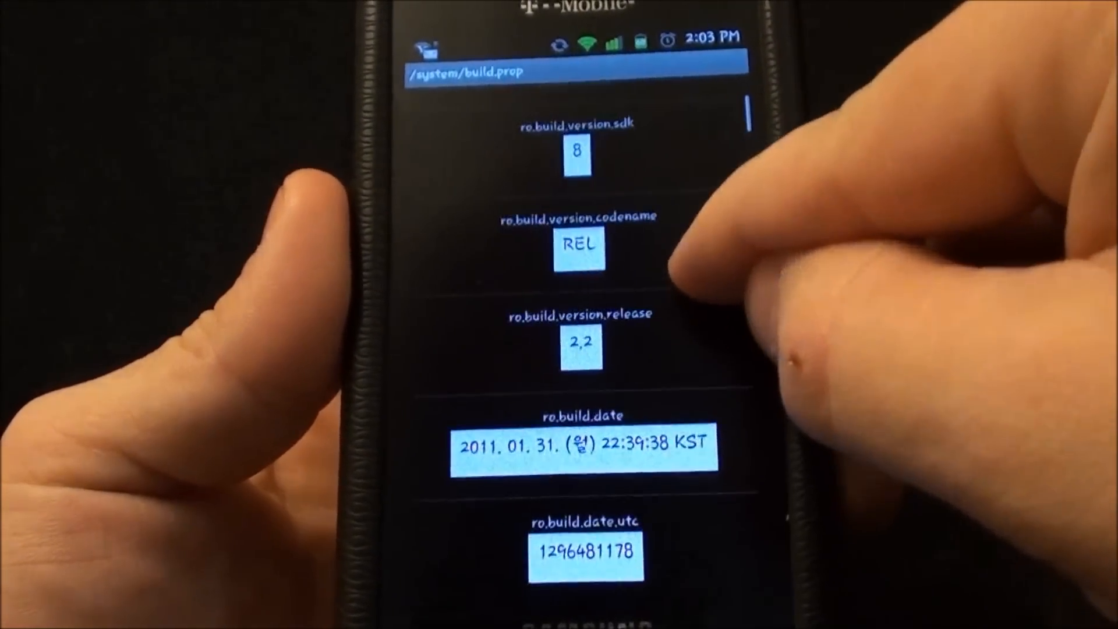
scroll(down, 3)
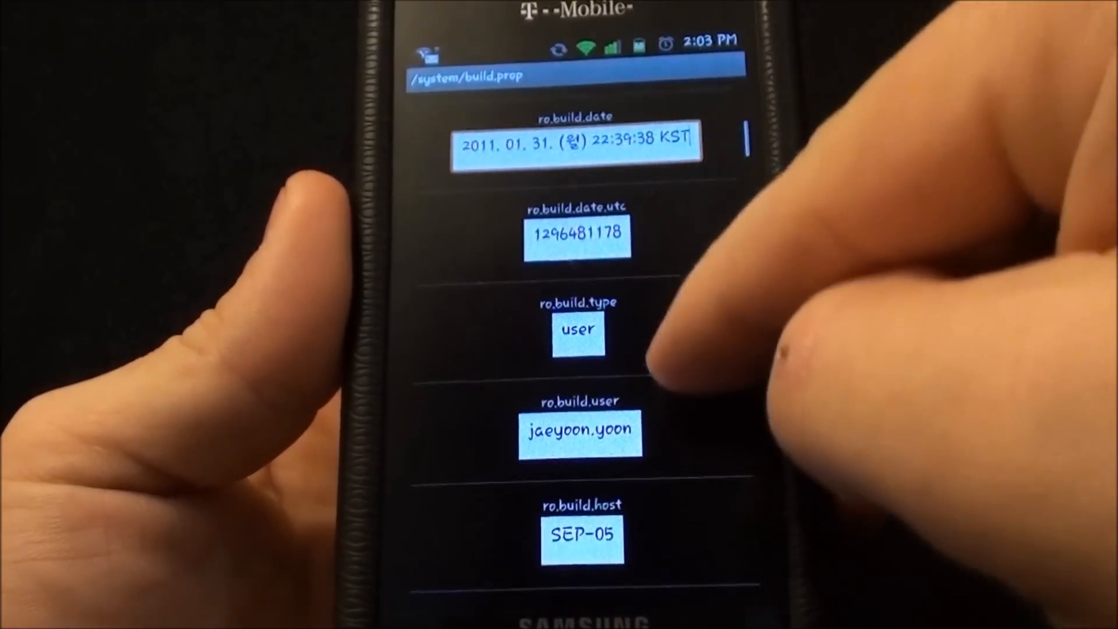
scroll(down, 3)
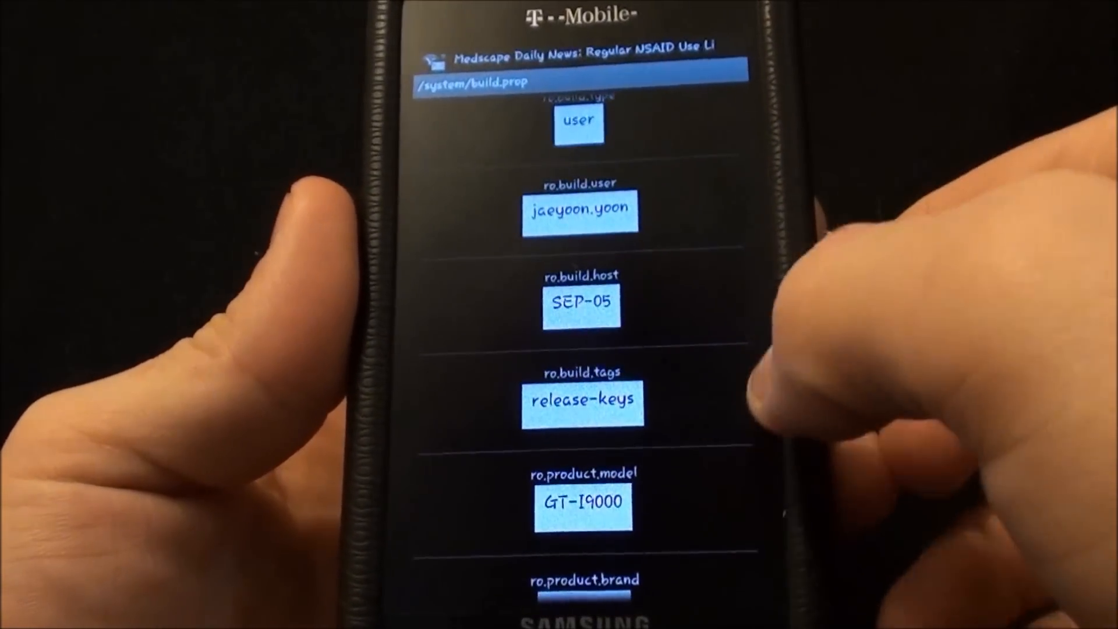
scroll(down, 3)
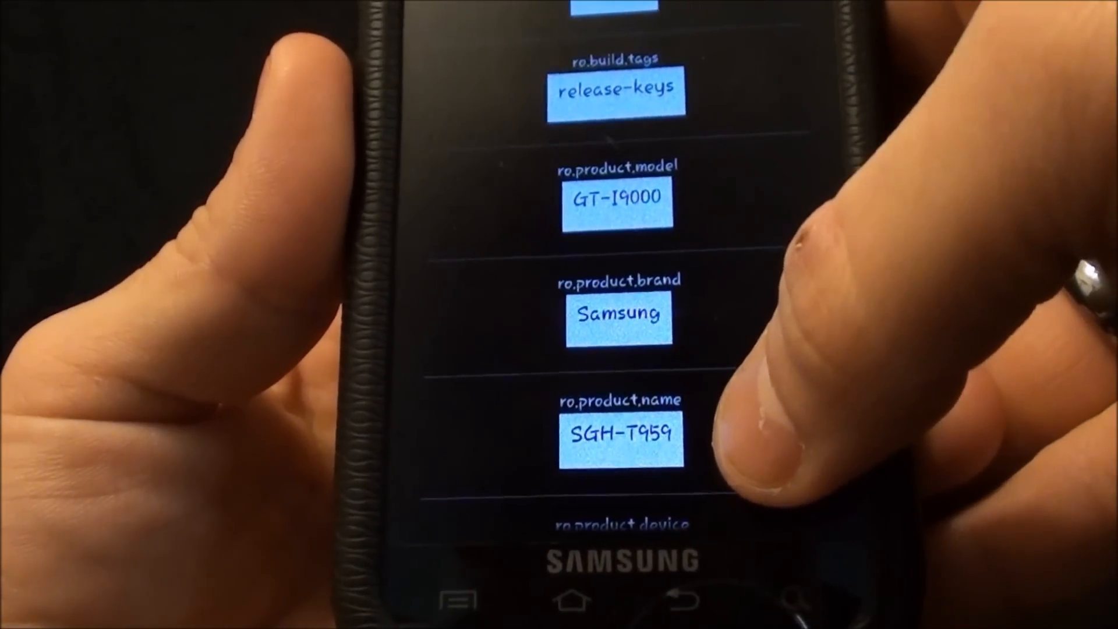
scroll(down, 3)
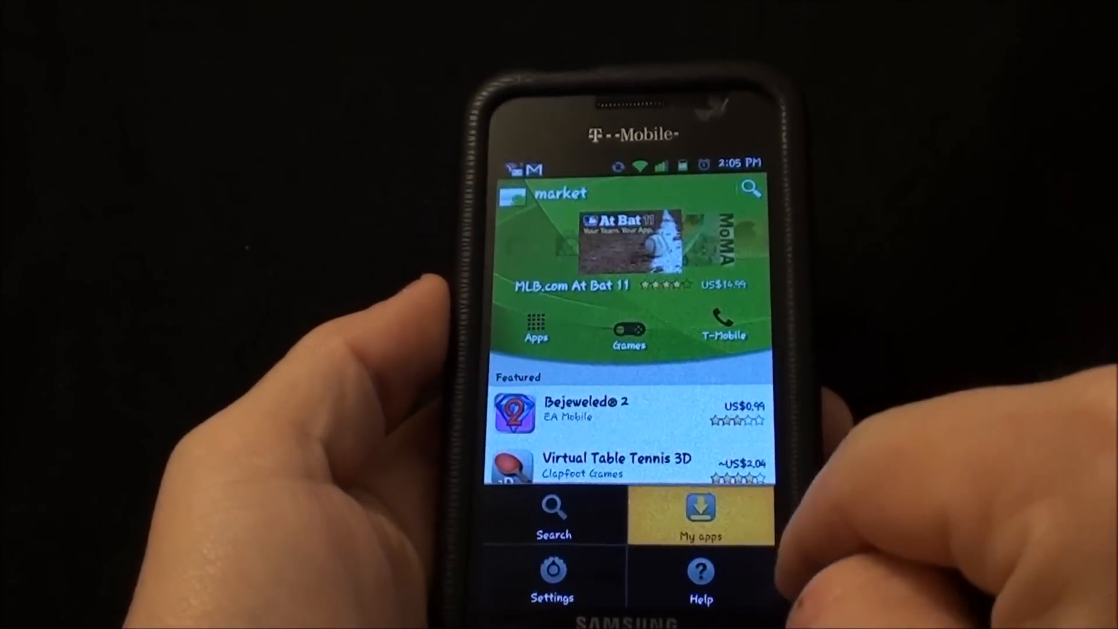
Browse My apps to find T-Mobile Video Chat and ooVoo Mobile (Beta) installed
click(701, 517)
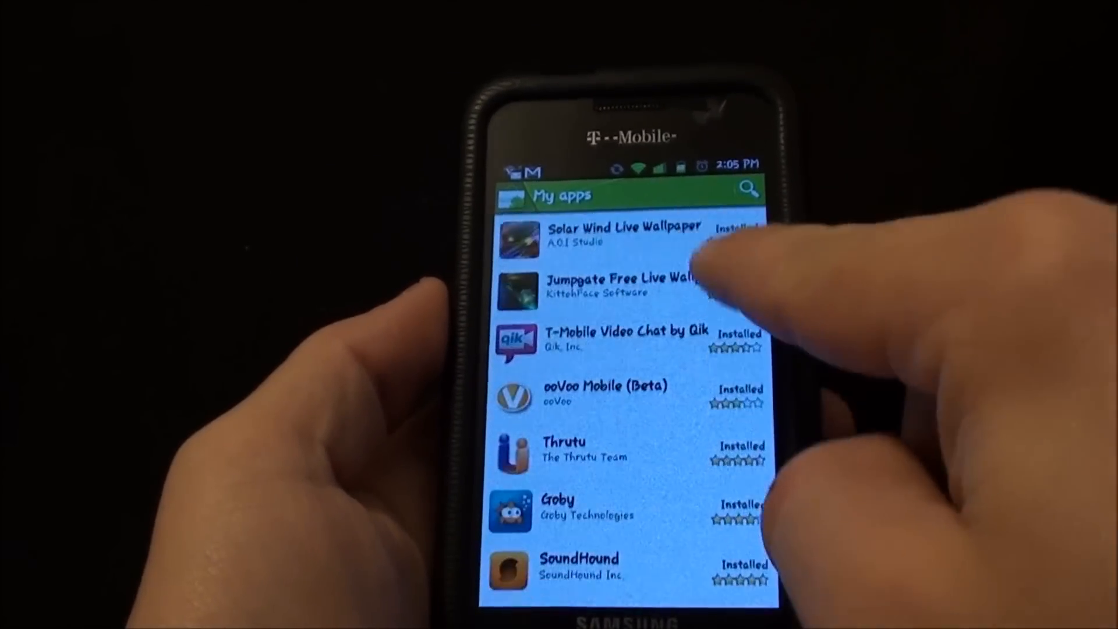
scroll(down, 3)
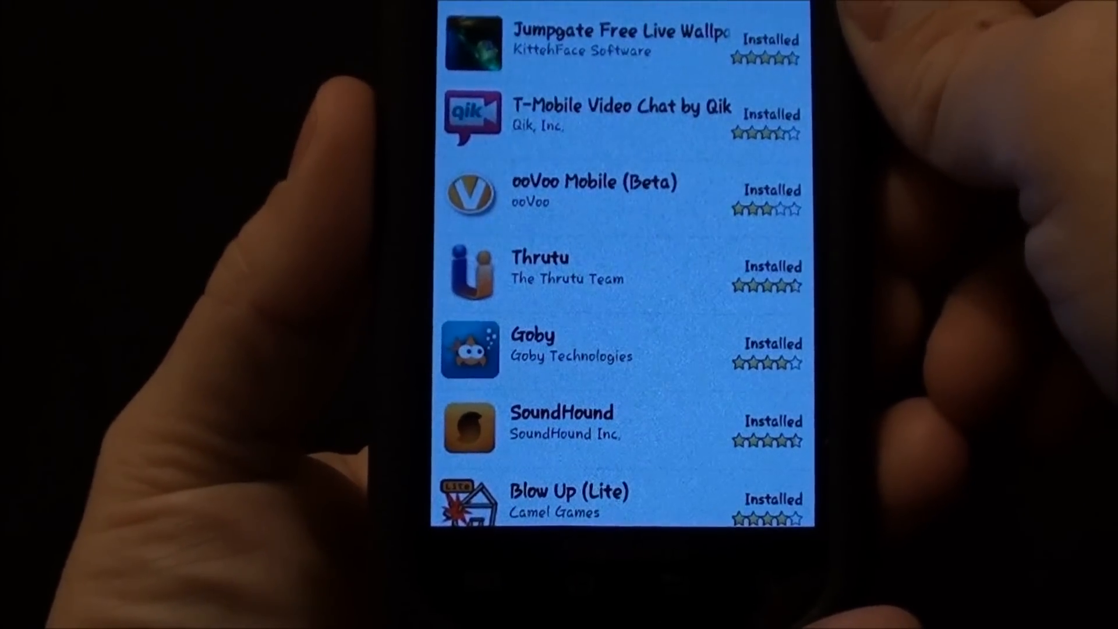
scroll(down, 3)
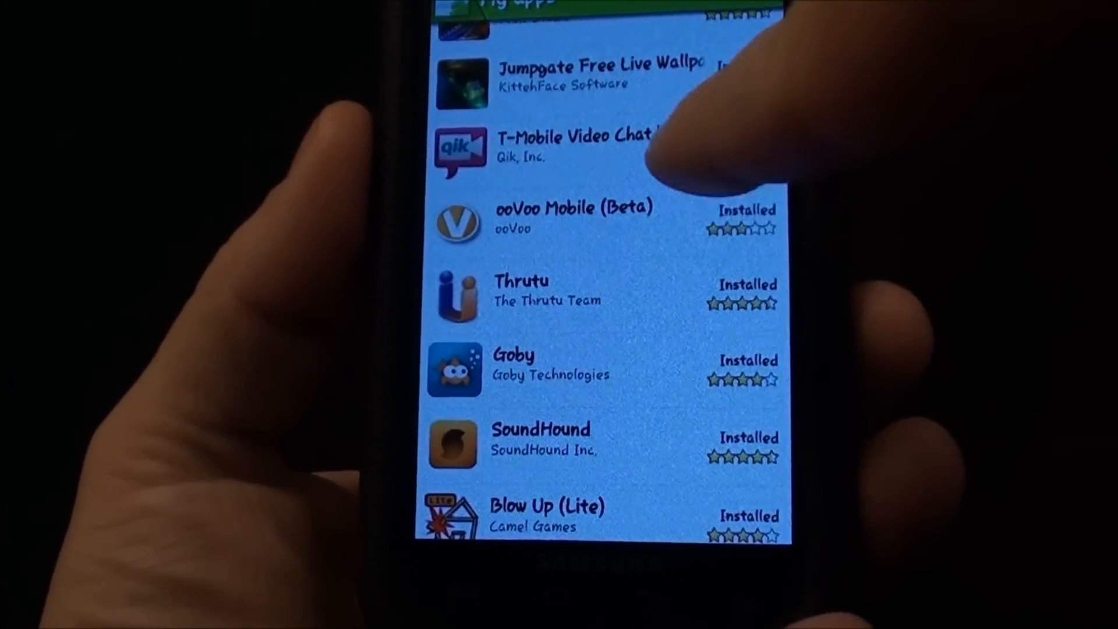
scroll(down, 3)
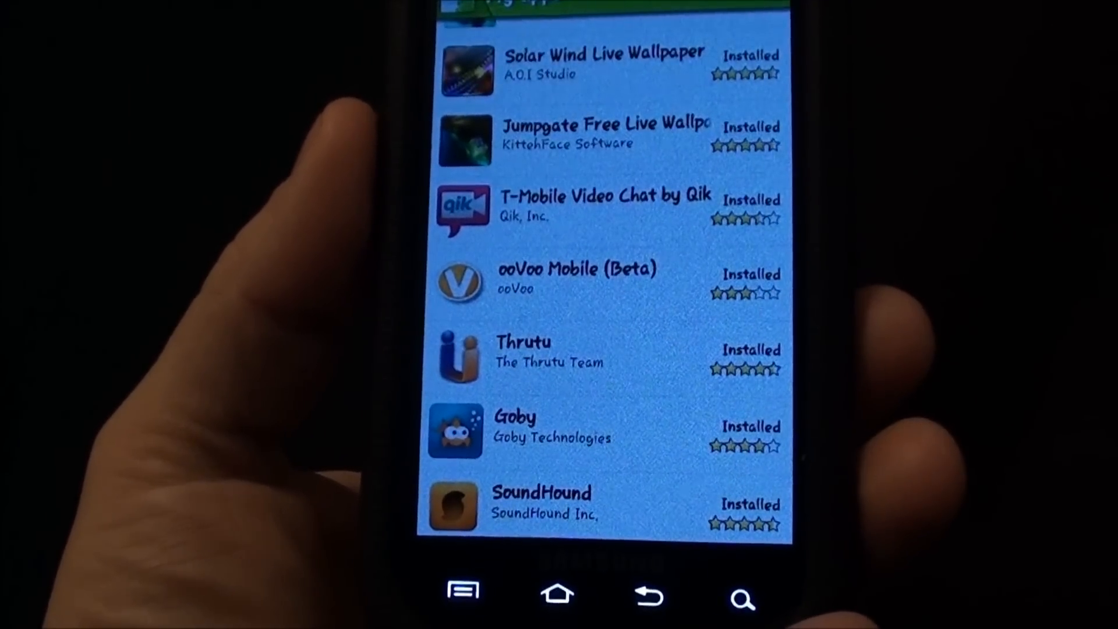